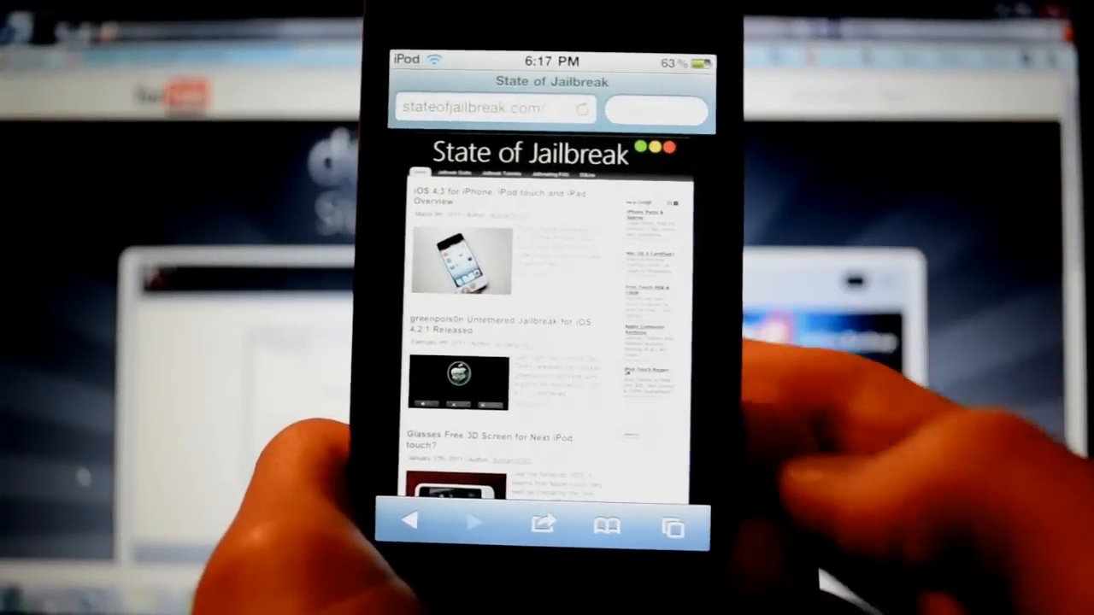
{"action": "scroll", "scroll_direction": "down", "scroll_amount": 3}
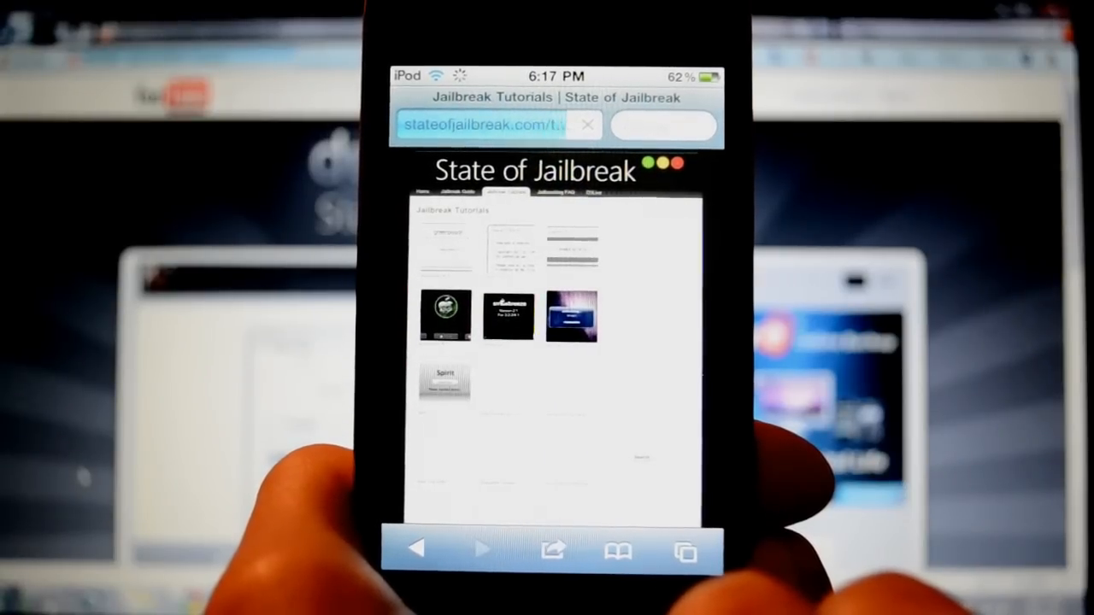
{"action": "scroll", "scroll_direction": "down", "scroll_amount": 3}
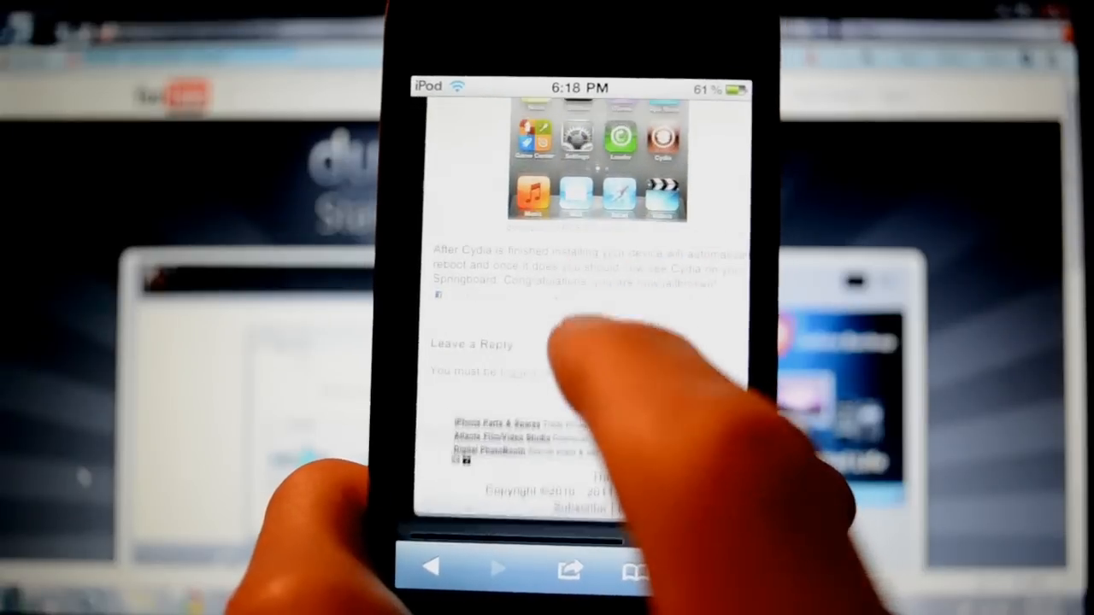
{"action": "scroll", "scroll_direction": "down", "scroll_amount": 3}
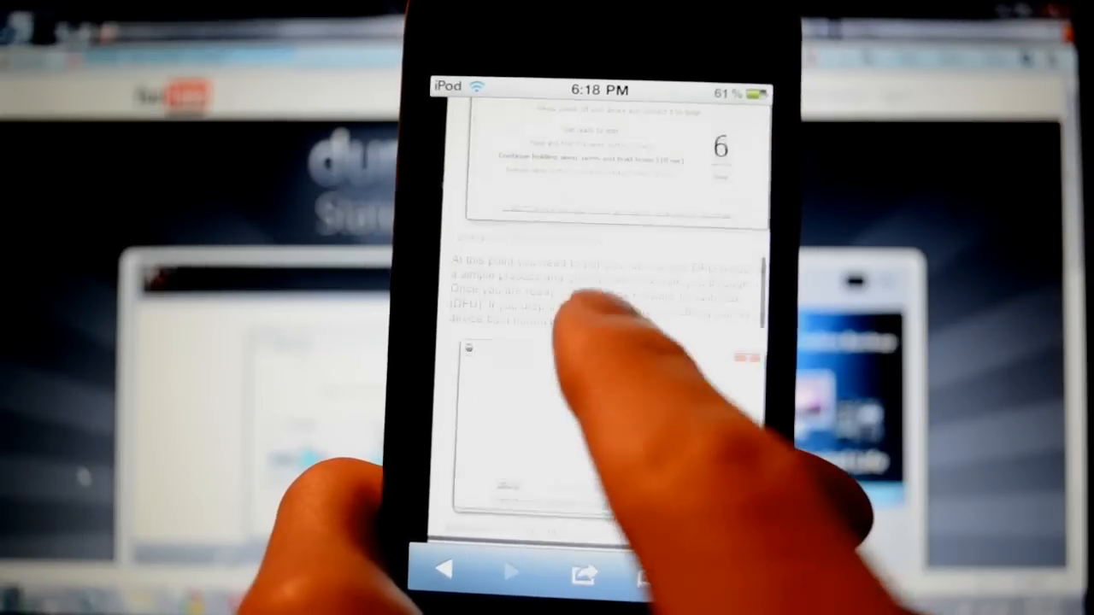